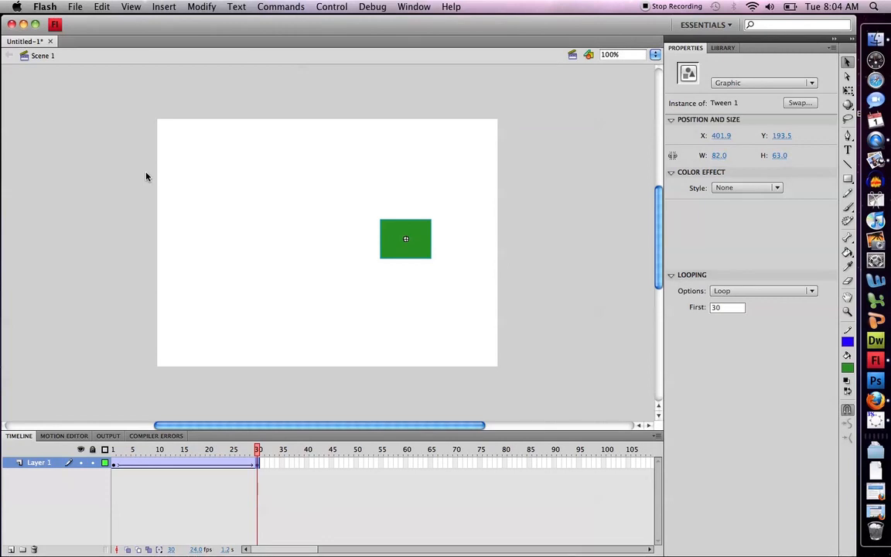
Preview the current tweened rectangle animation in a test window, then close it
click(331, 6)
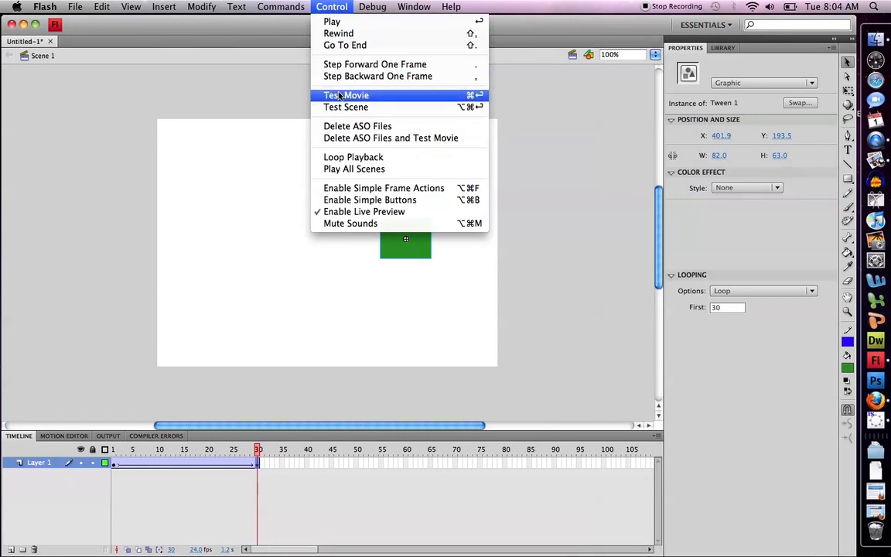
click(346, 95)
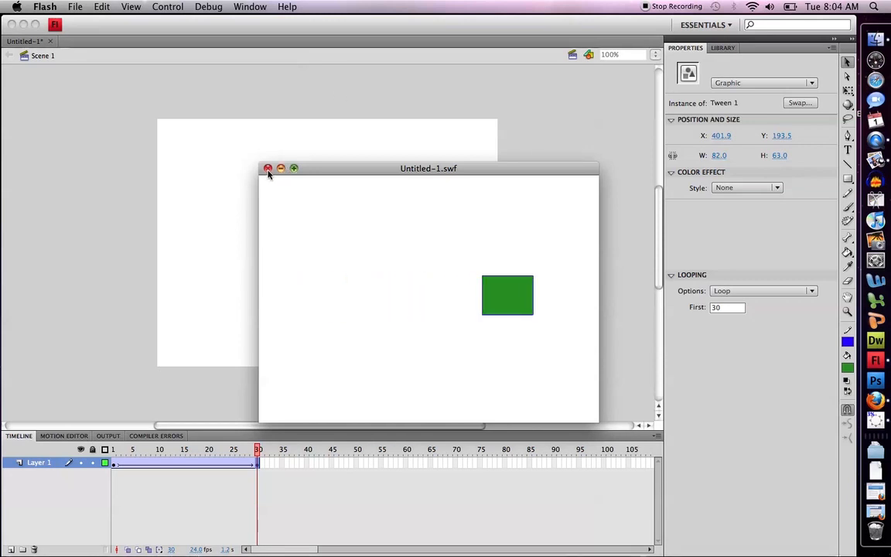
click(268, 168)
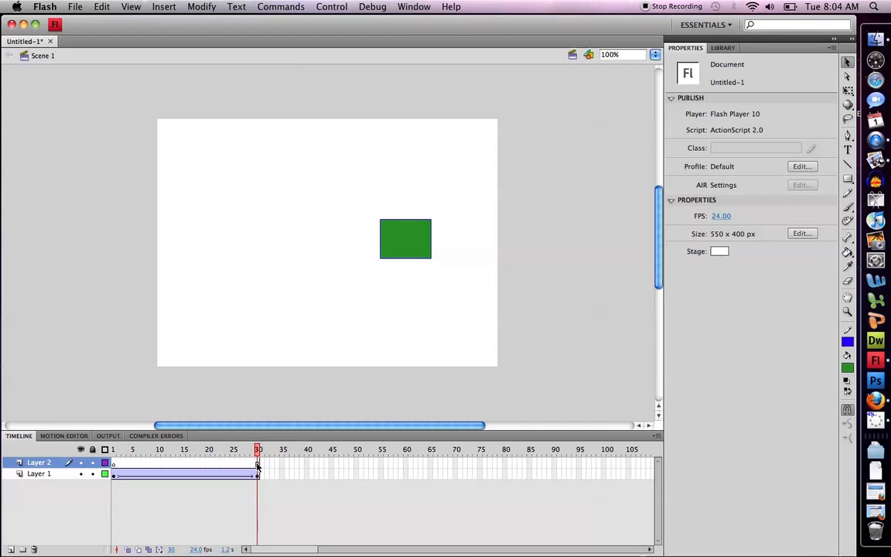
Insert a keyframe at frame 30 on Layer 2
click(258, 461)
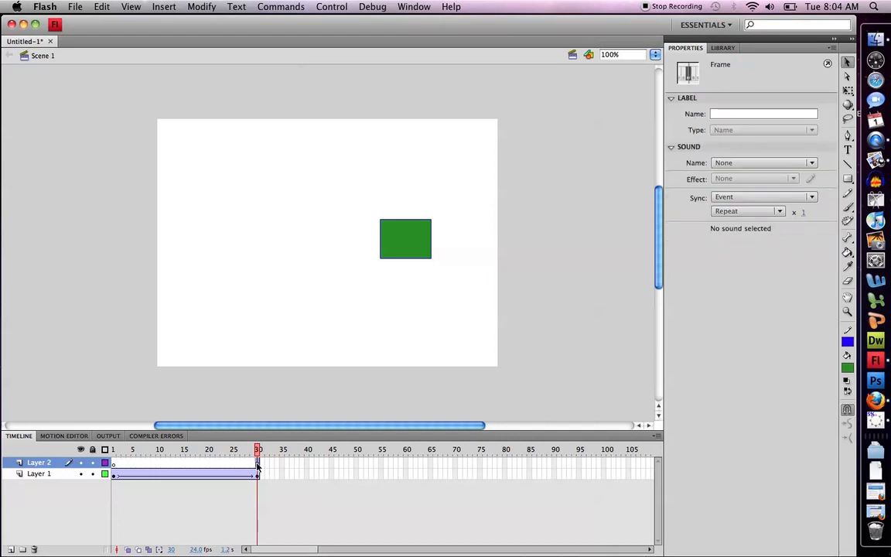
right_click(258, 464)
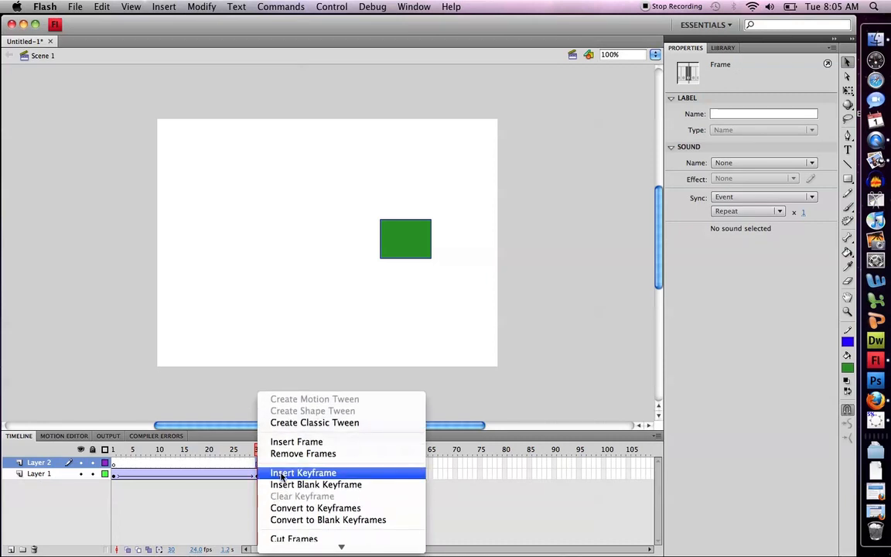
click(303, 473)
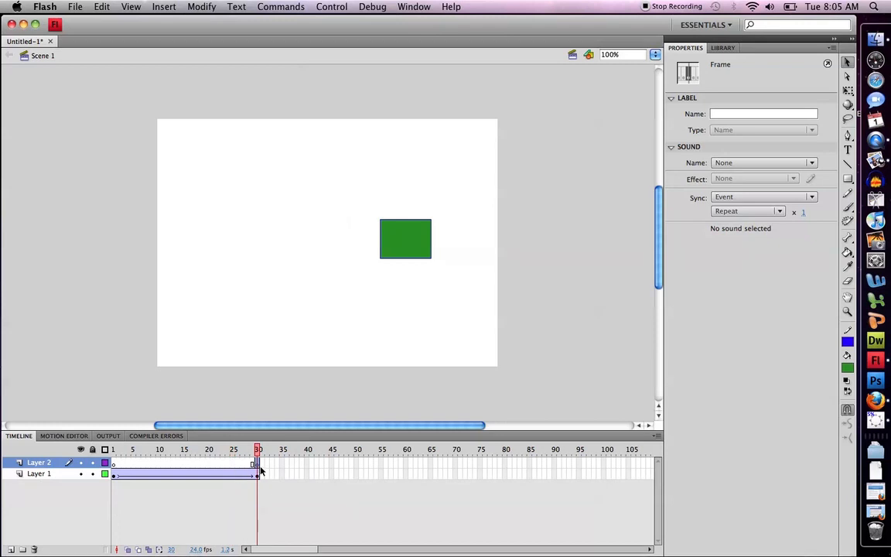
Write stop(); on Layer 2's frame-30 keyframe and confirm the syntax check reports no errors
right_click(257, 464)
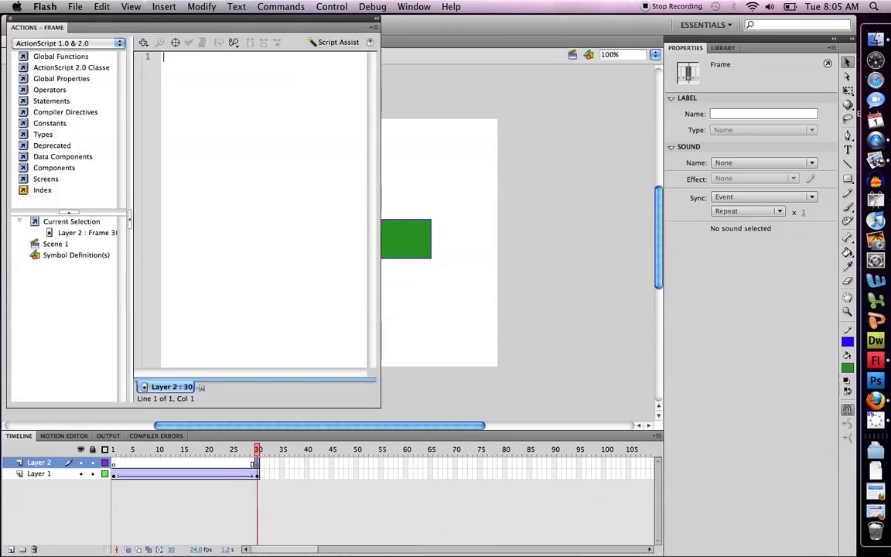
text(stop)
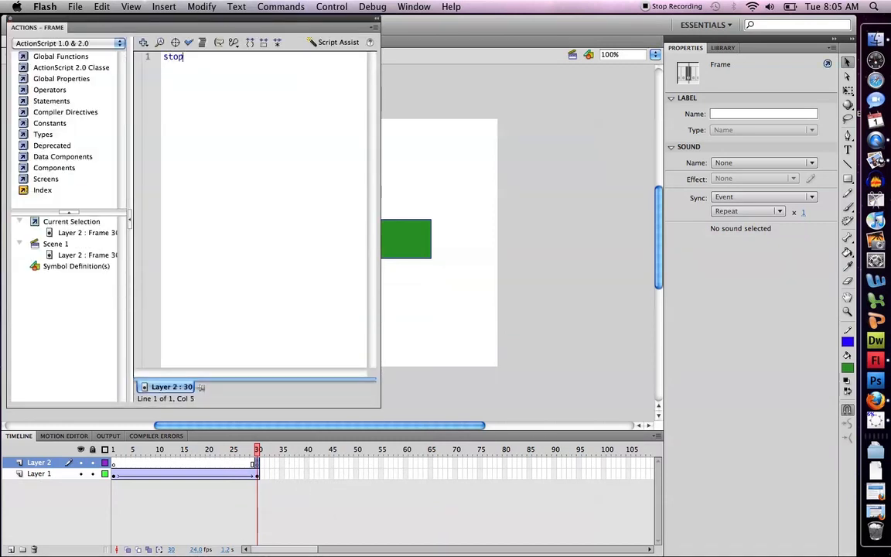
text(())
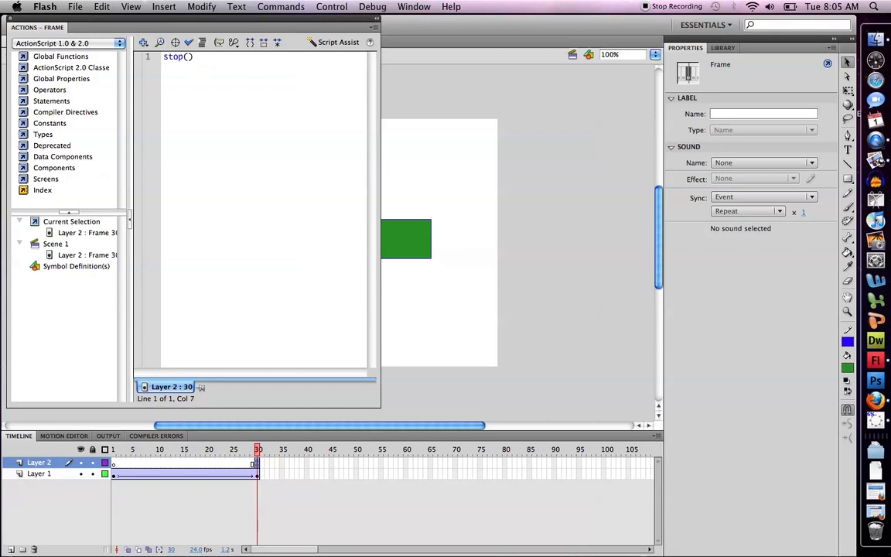
text(;)
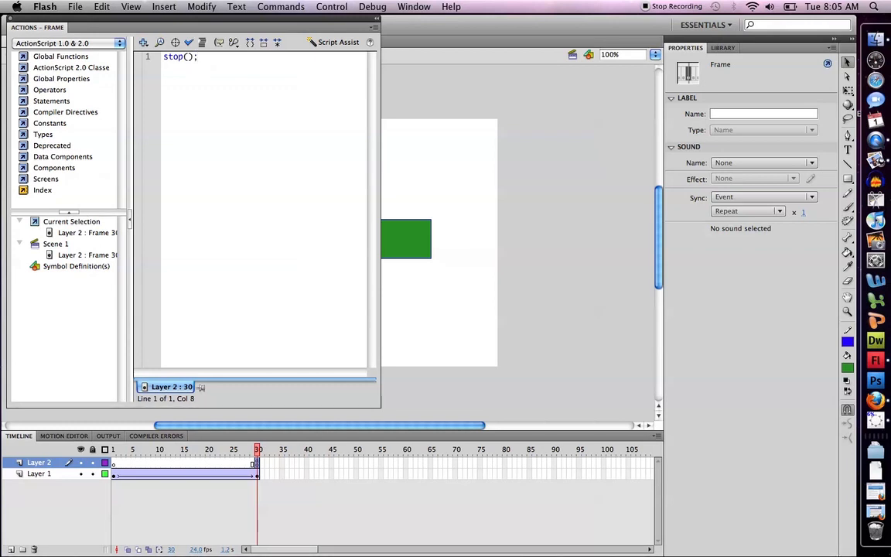
click(188, 42)
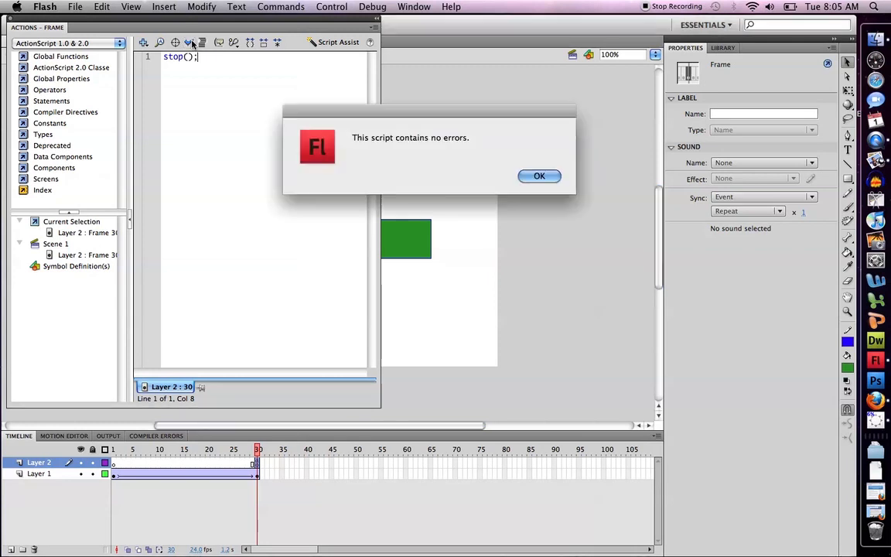
click(539, 176)
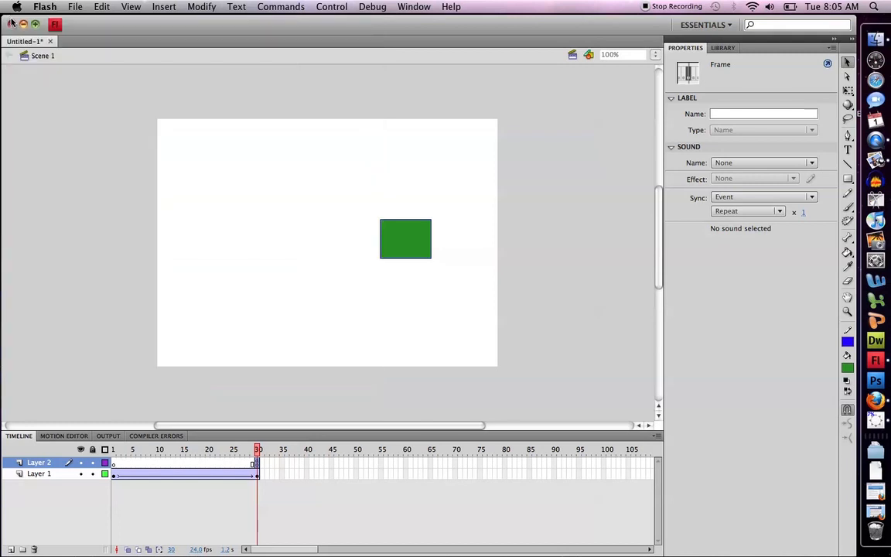
Run Control > Test Movie to watch the green rectangle stop at the end
click(331, 7)
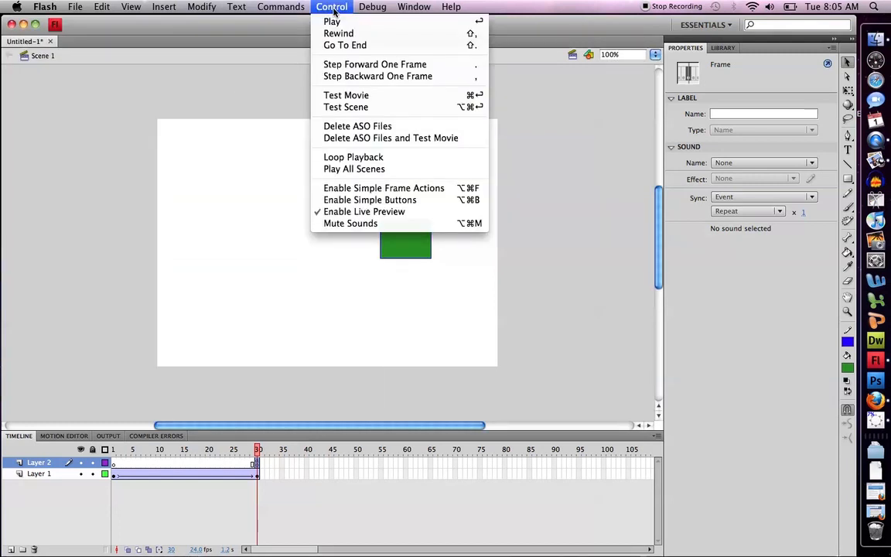
mouse_move(346, 96)
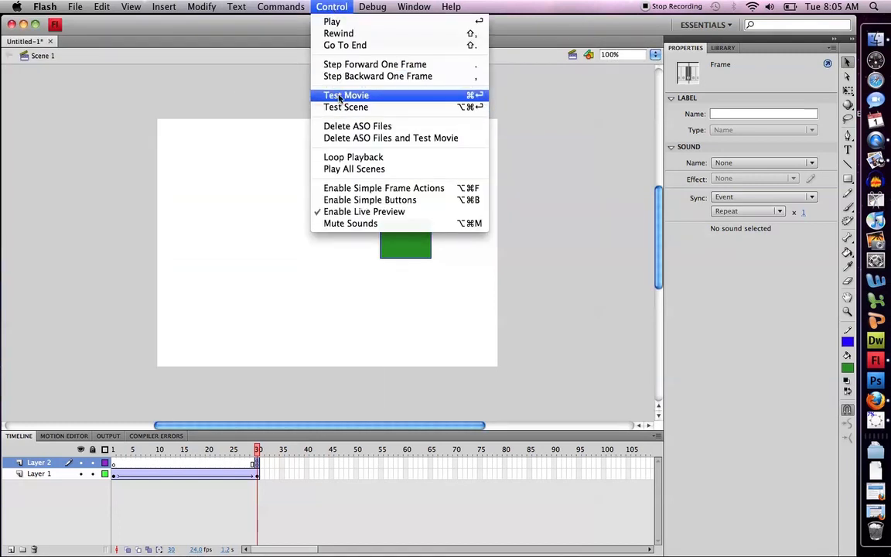
click(345, 95)
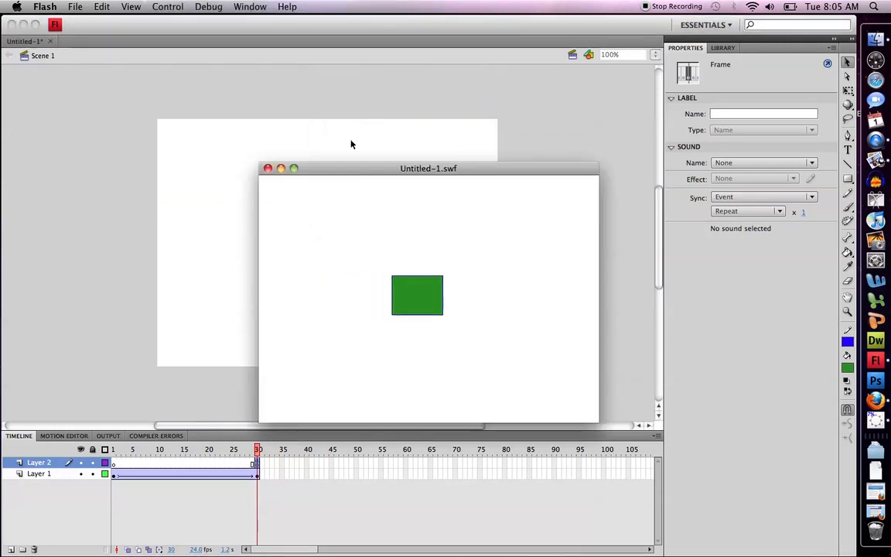